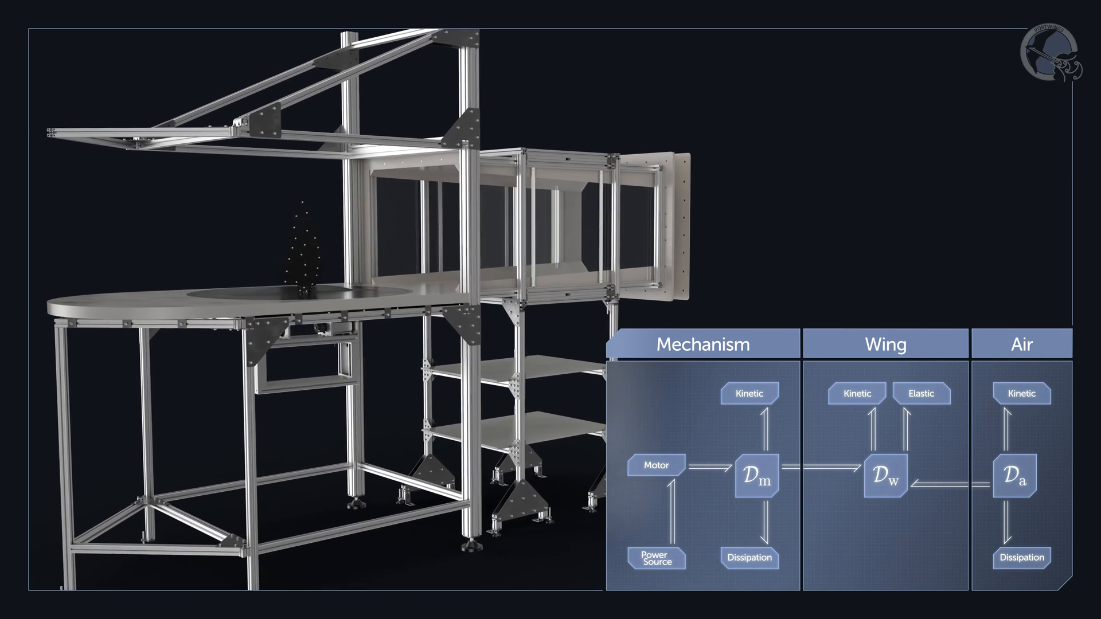
left_click(701, 343)
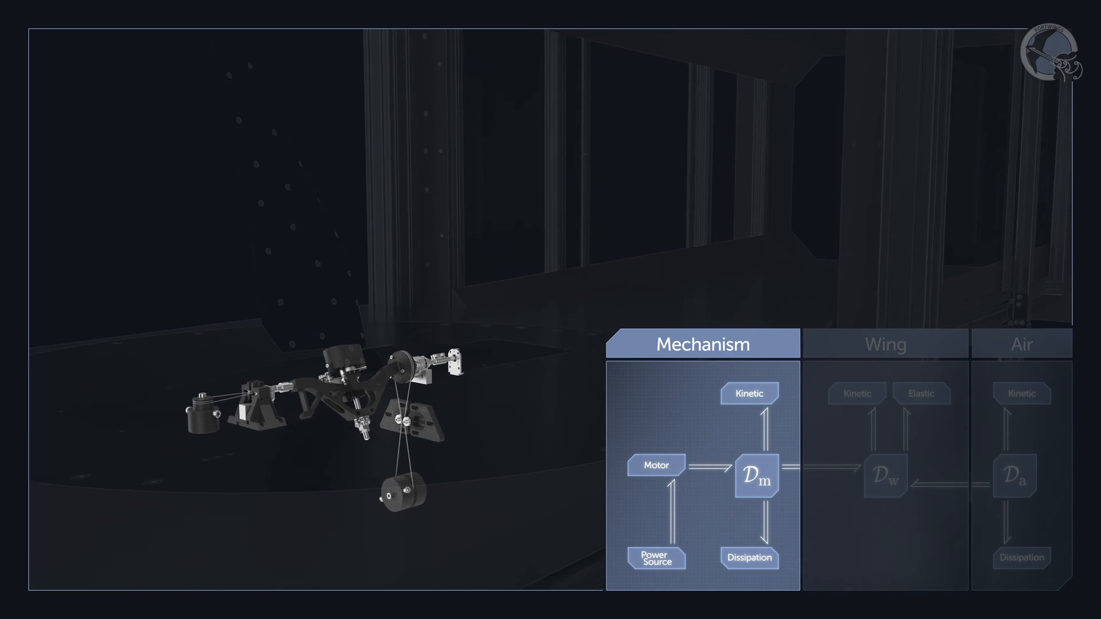
left_click(885, 343)
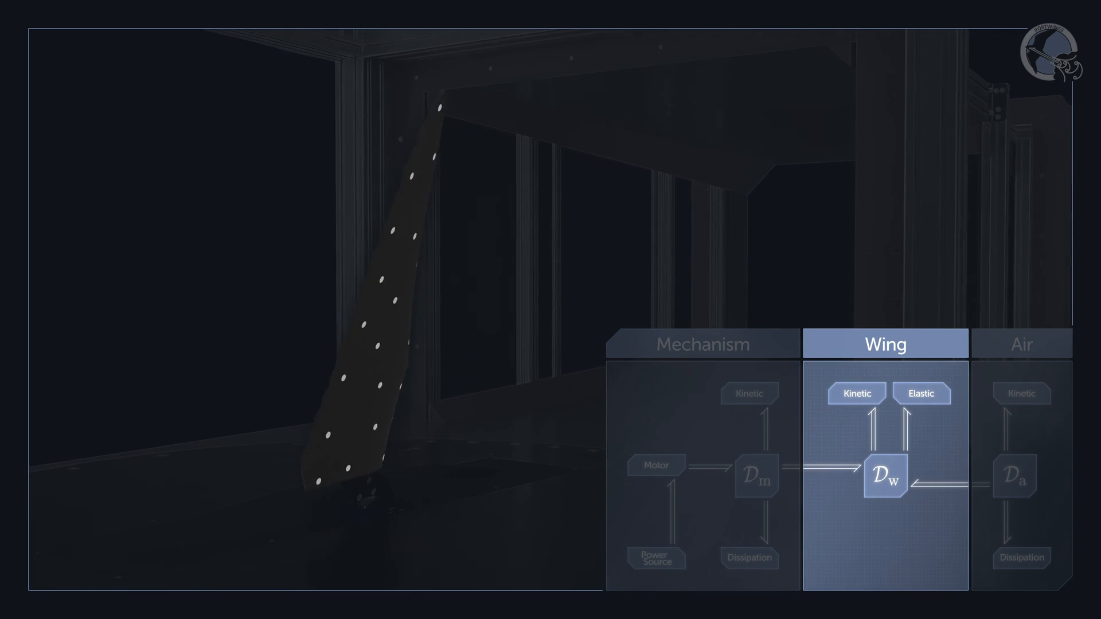
left_click(1020, 343)
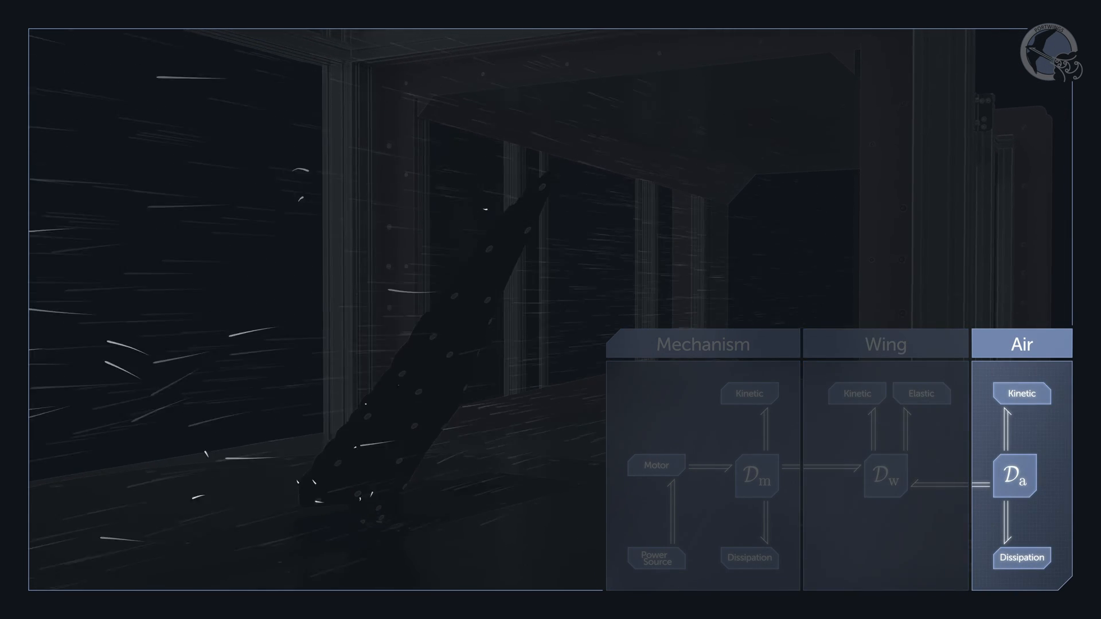